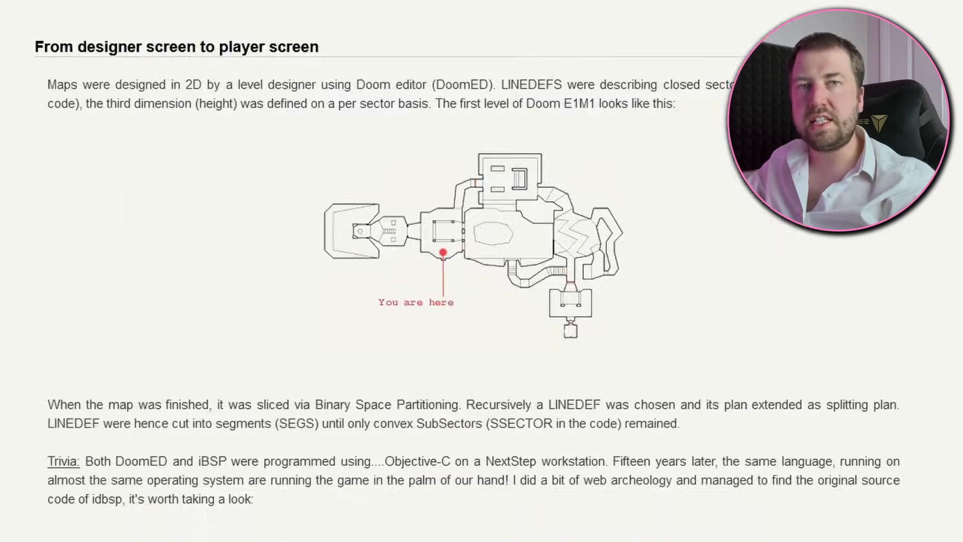
Scroll down past the E1M1 map section toward the embedded Doom gameplay video
{"action": "scroll", "scroll_direction": "down", "scroll_amount": 3}
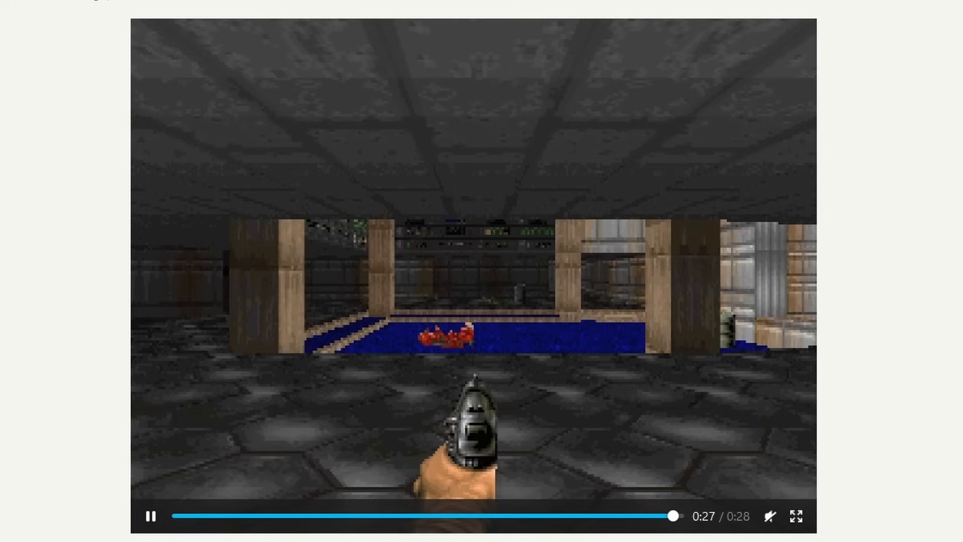
{"action": "left_click", "coordinate": [152, 515]}
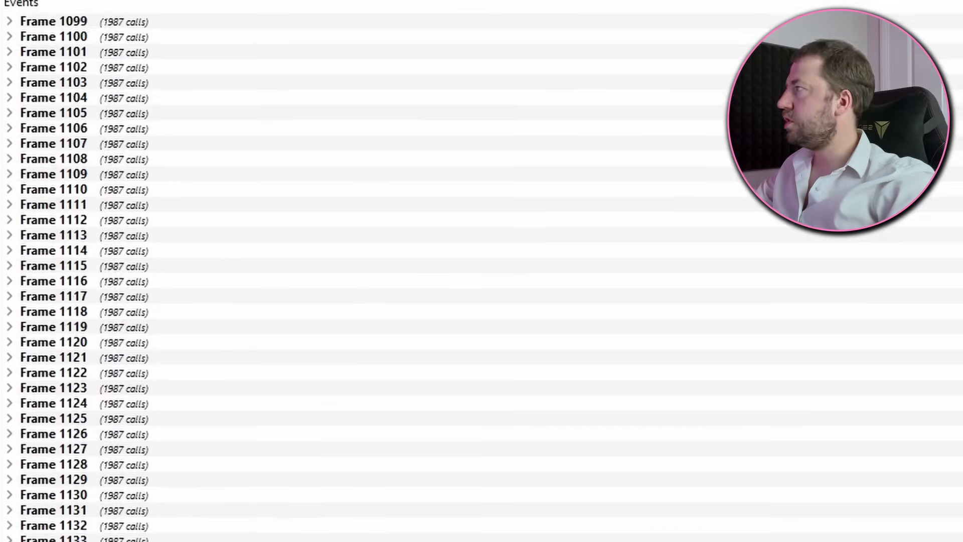
{"action": "scroll", "scroll_direction": "up", "scroll_amount": 3}
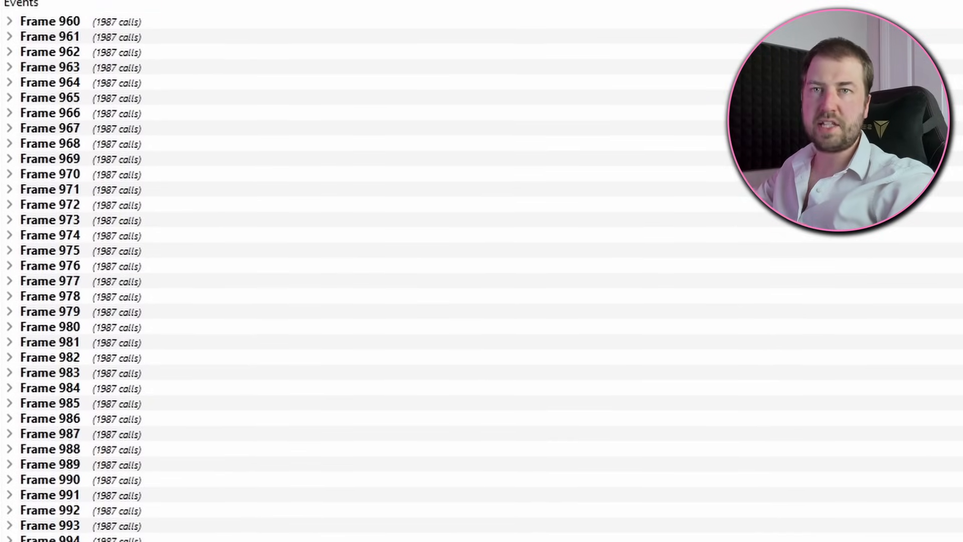
{"action": "scroll", "scroll_direction": "down", "scroll_amount": 3}
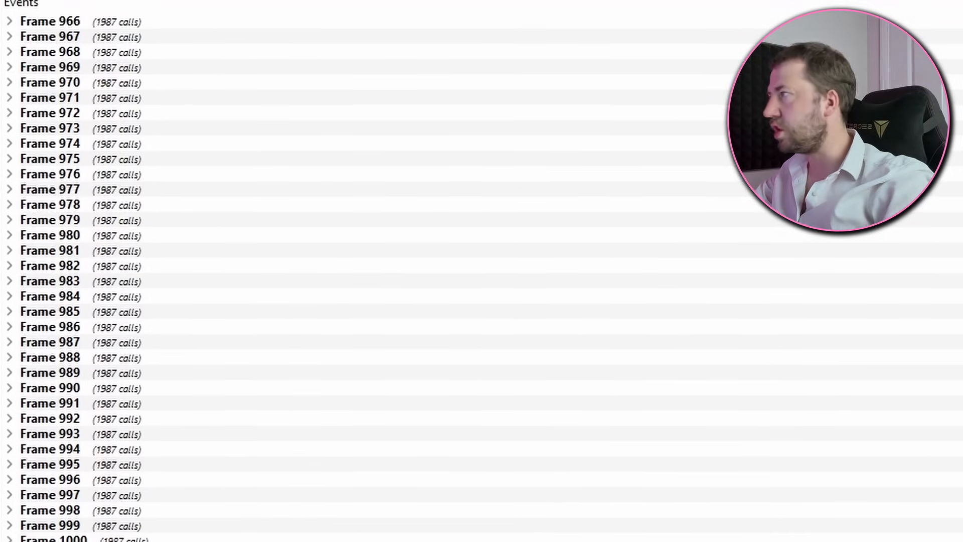
{"action": "scroll", "scroll_direction": "down", "scroll_amount": 3}
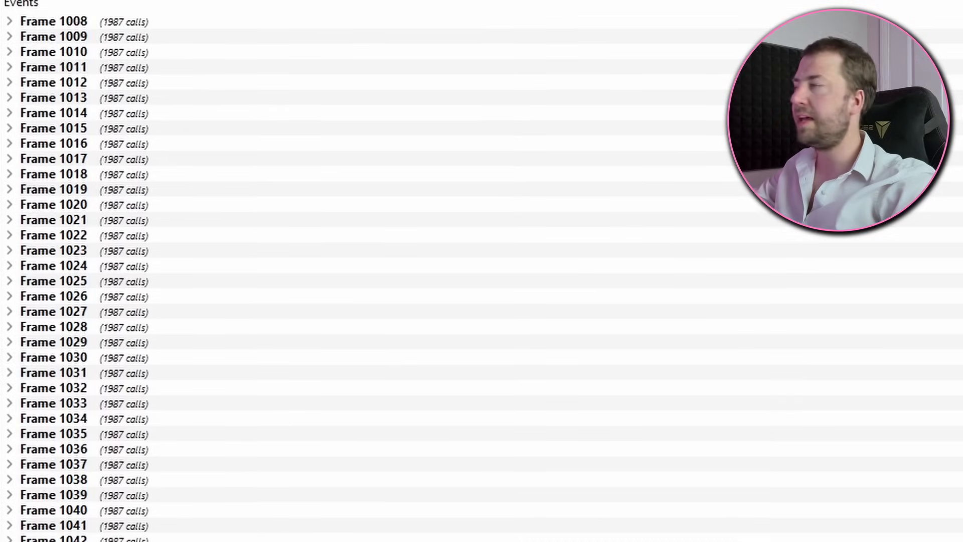
{"action": "scroll", "scroll_direction": "down", "scroll_amount": 3}
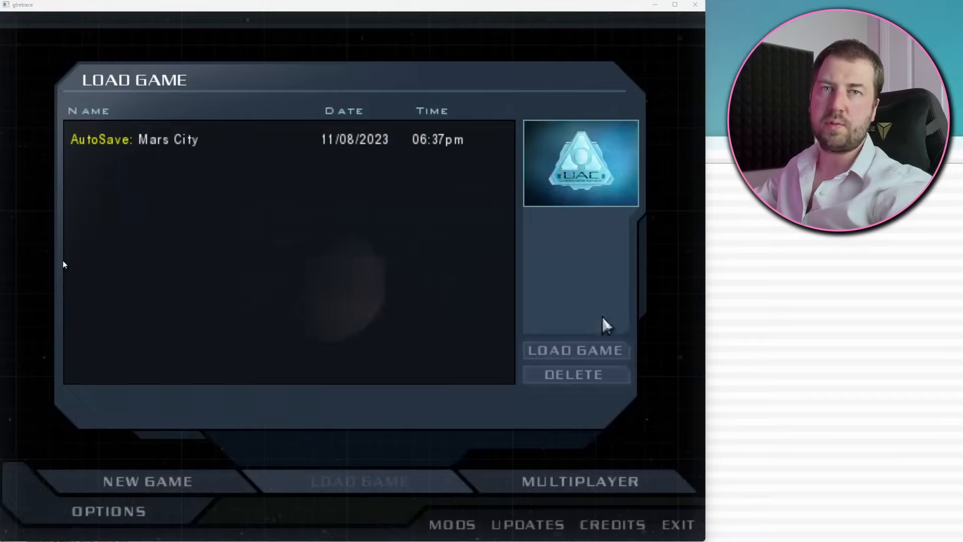
Replay the Doom 3 trace's Load Game menu in glretrace, then return to qapitrace's call list
{"action": "left_click", "coordinate": [573, 350]}
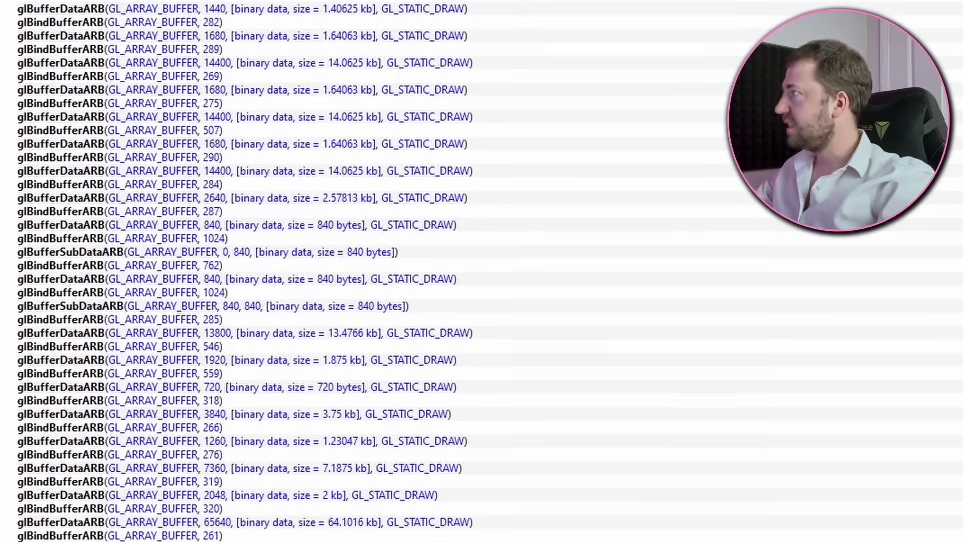
{"action": "scroll", "scroll_direction": "down", "scroll_amount": 3}
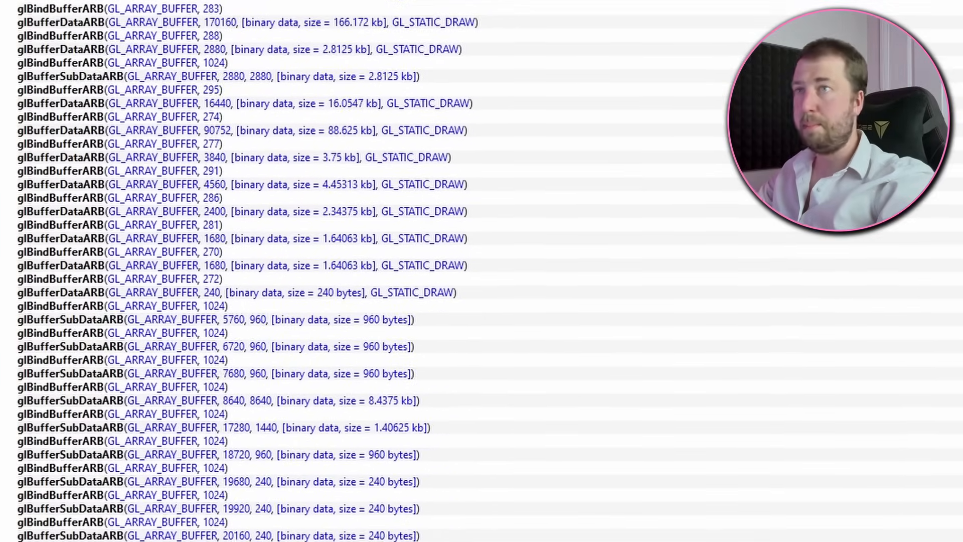
{"action": "scroll", "scroll_direction": "down", "scroll_amount": 3}
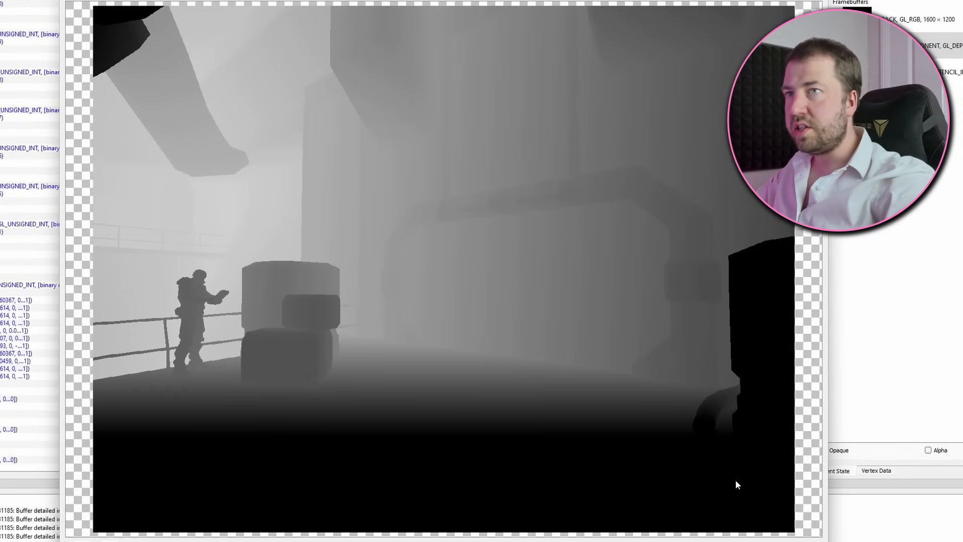
{"action": "mouse_move", "coordinate": [348, 324]}
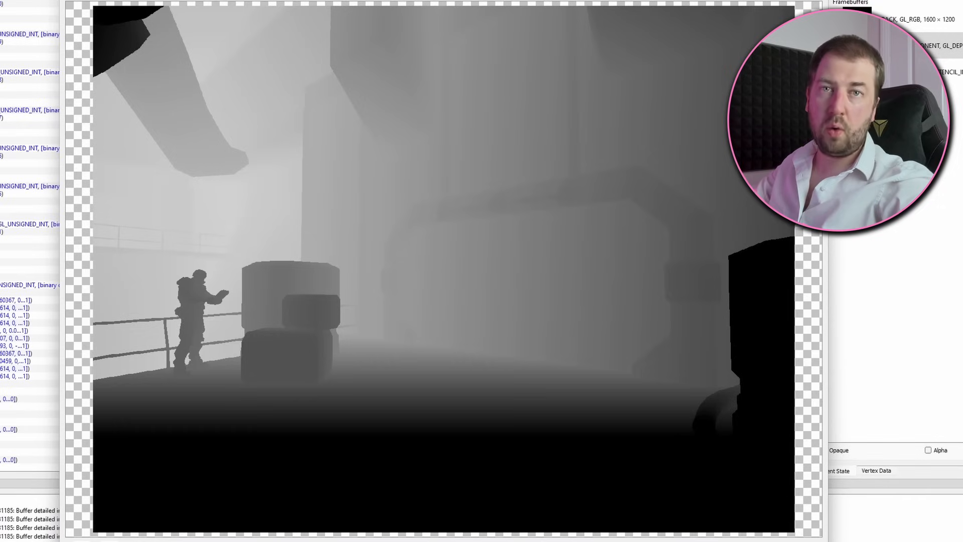
{"action": "mouse_move", "coordinate": [625, 318]}
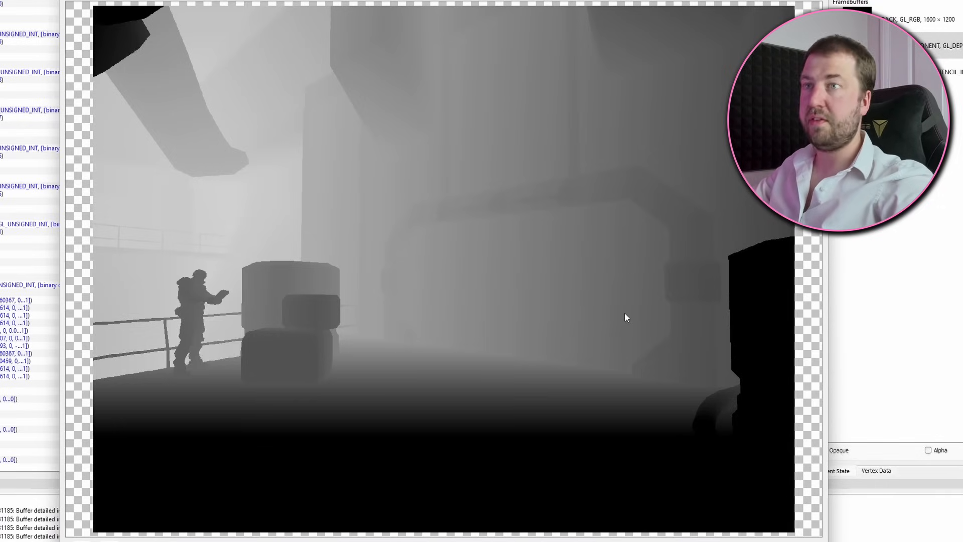
{"action": "mouse_move", "coordinate": [568, 294]}
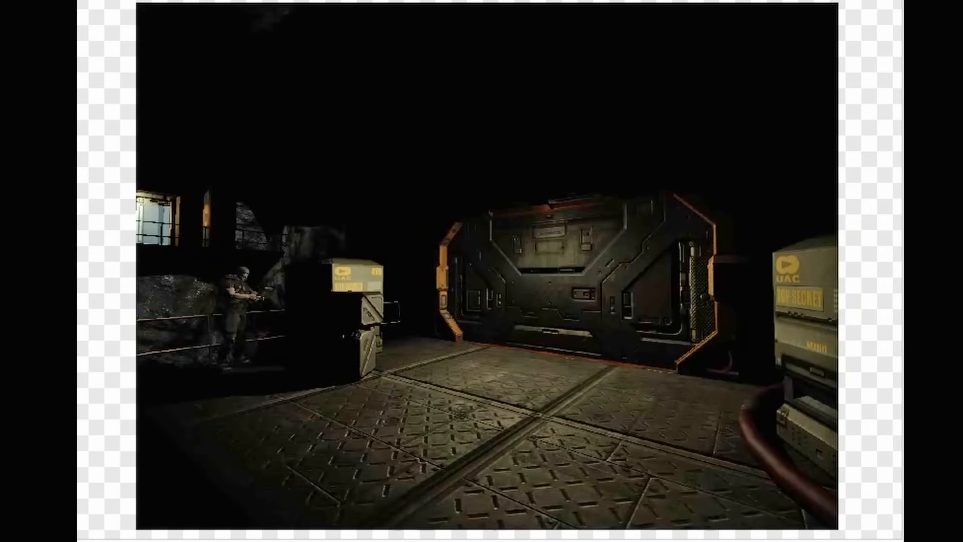
{"action": "mouse_move", "coordinate": [482, 271]}
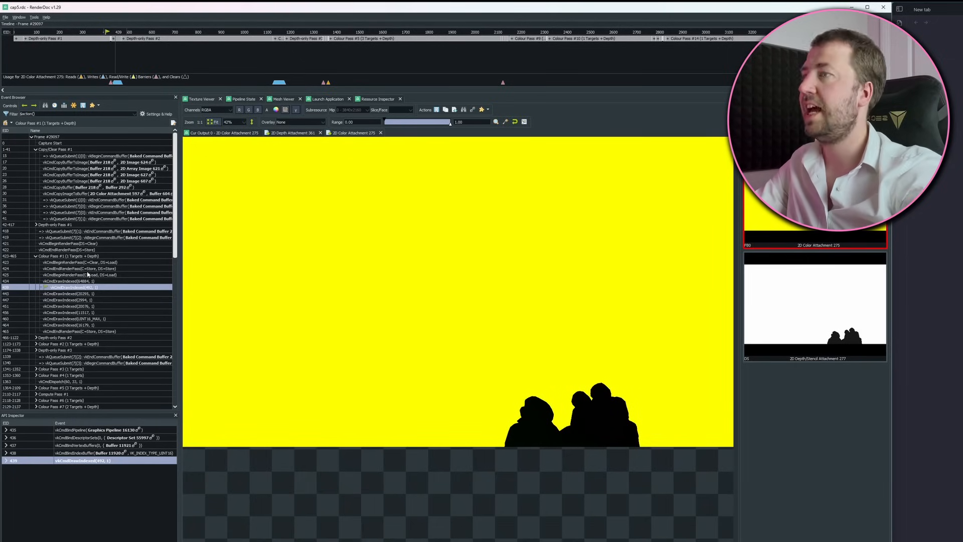
Select a later vkCmdDrawIndexed in Colour Pass #1 so the weapon appears over the hands
{"action": "left_click", "coordinate": [86, 306]}
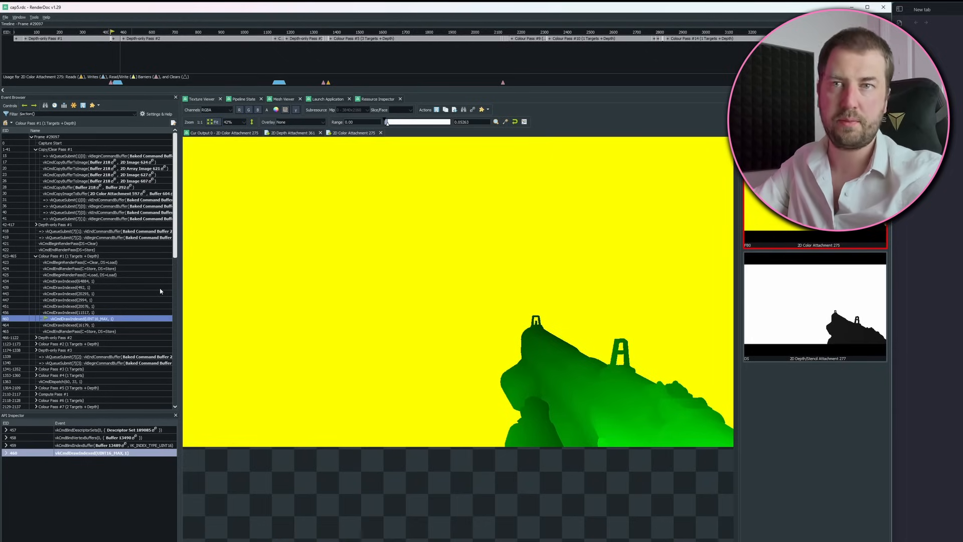
Step through successive Depth-only Pass #2 draws, watching level geometry fill the depth attachment
{"action": "left_click", "coordinate": [430, 132]}
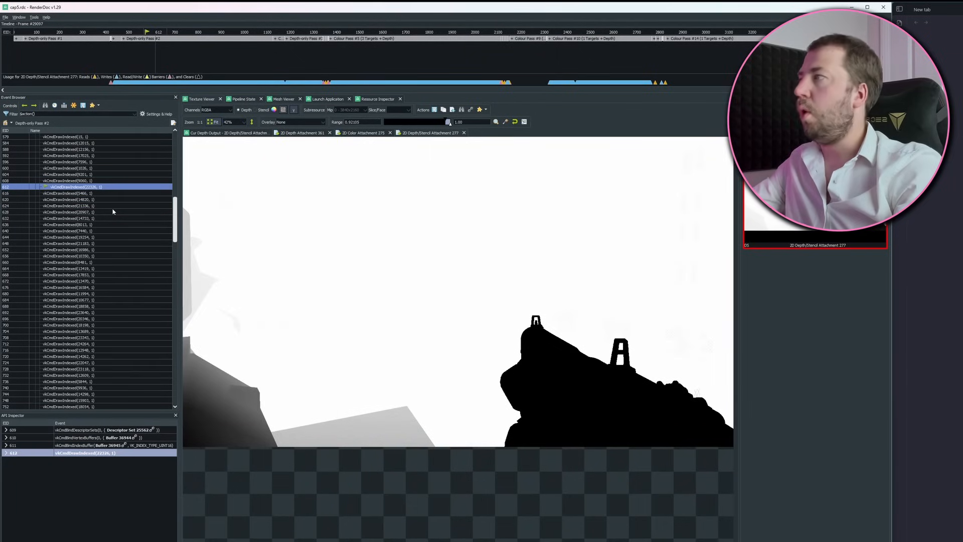
{"action": "left_click", "coordinate": [74, 211]}
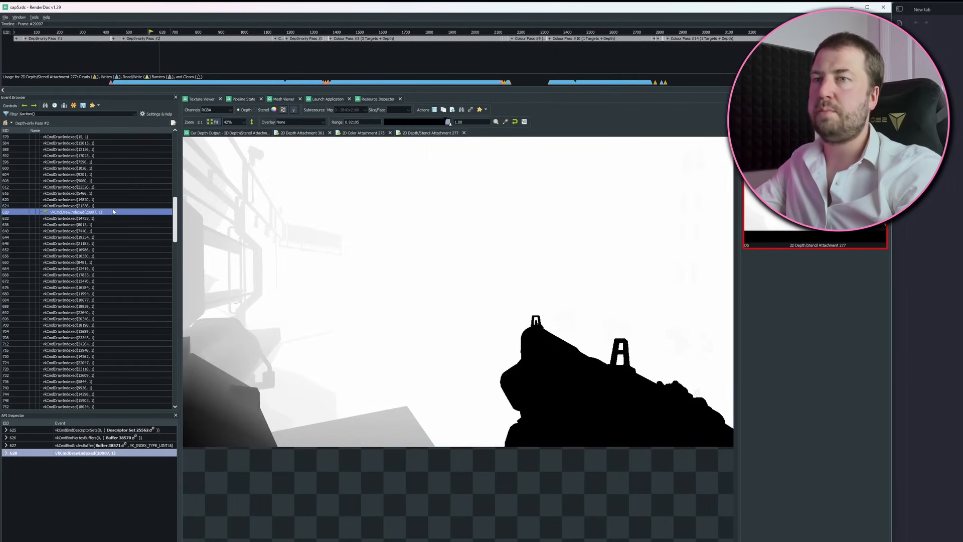
{"action": "left_click", "coordinate": [67, 237]}
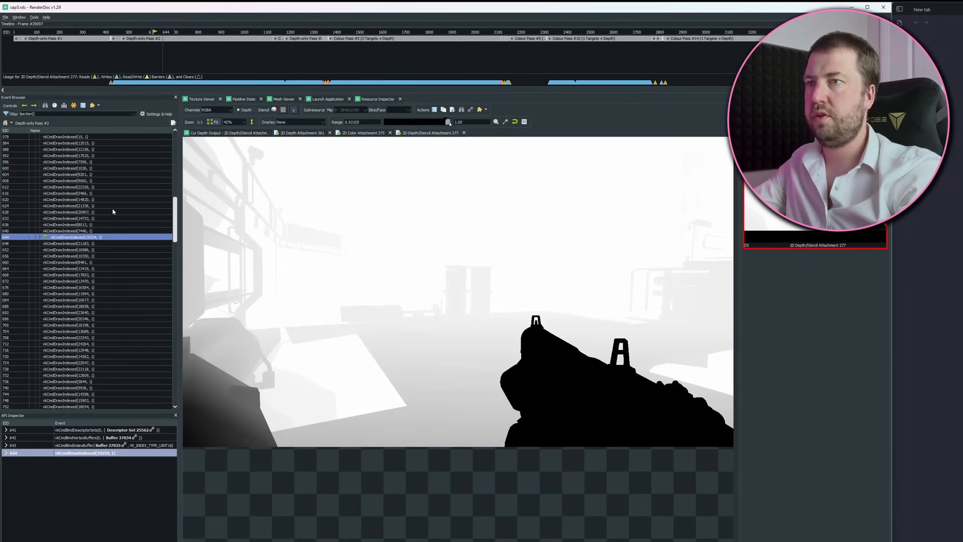
{"action": "left_click", "coordinate": [73, 261]}
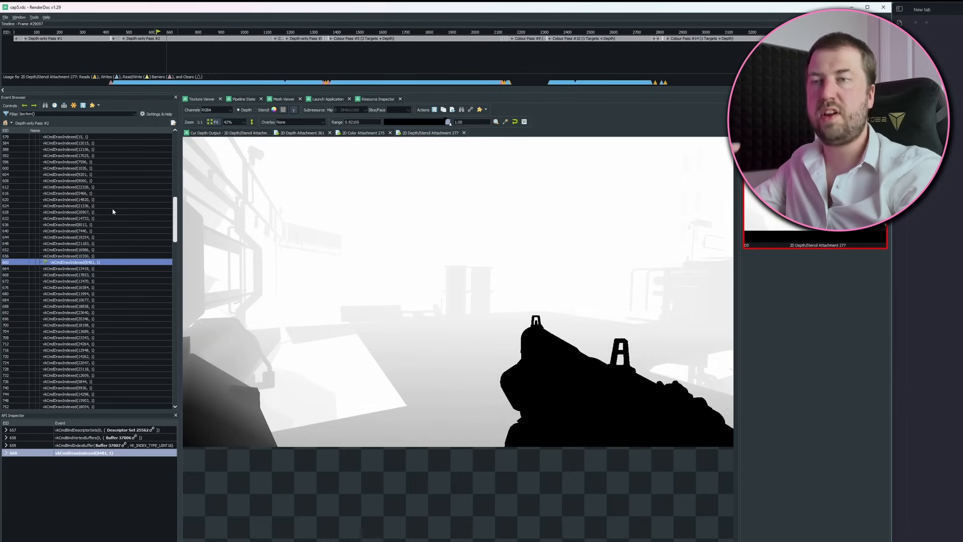
{"action": "left_click", "coordinate": [86, 293]}
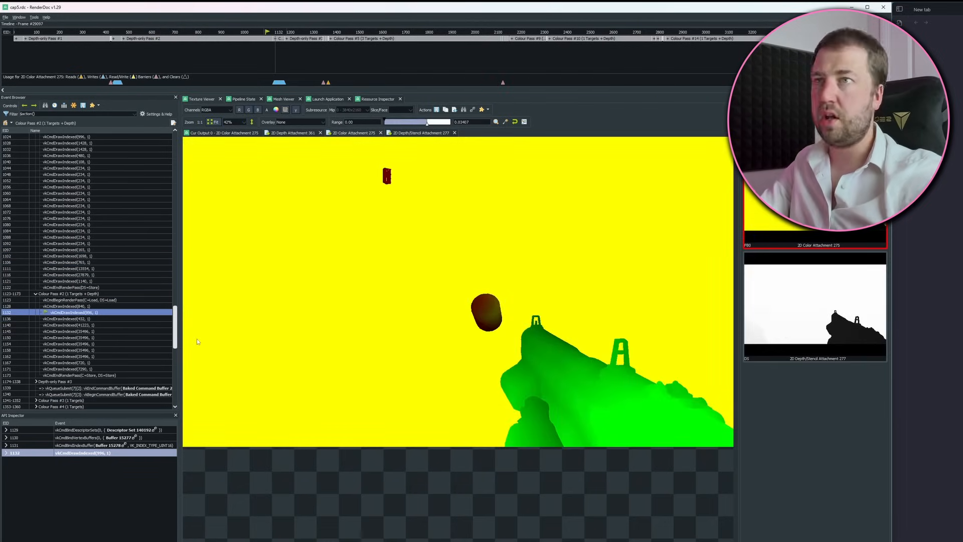
Step through Colour Pass #1 draws on Color Attachment 275, seeing the barrel, weapon and demons appear
{"action": "left_click", "coordinate": [70, 319]}
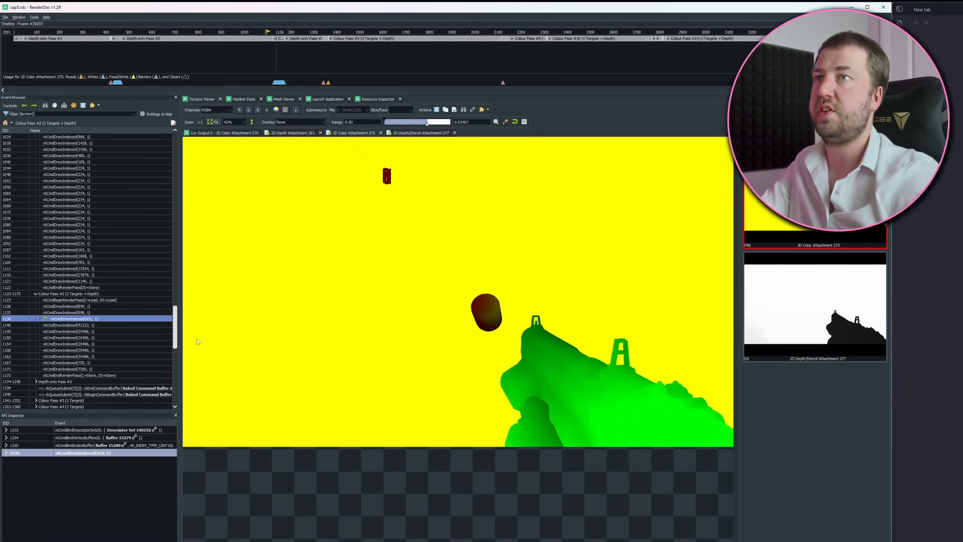
{"action": "left_click", "coordinate": [67, 343]}
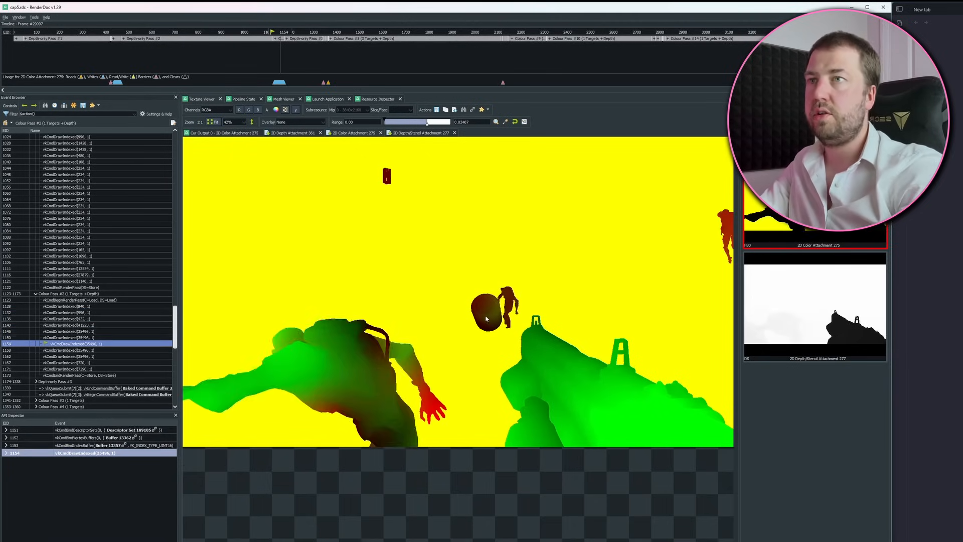
{"action": "left_click", "coordinate": [74, 330]}
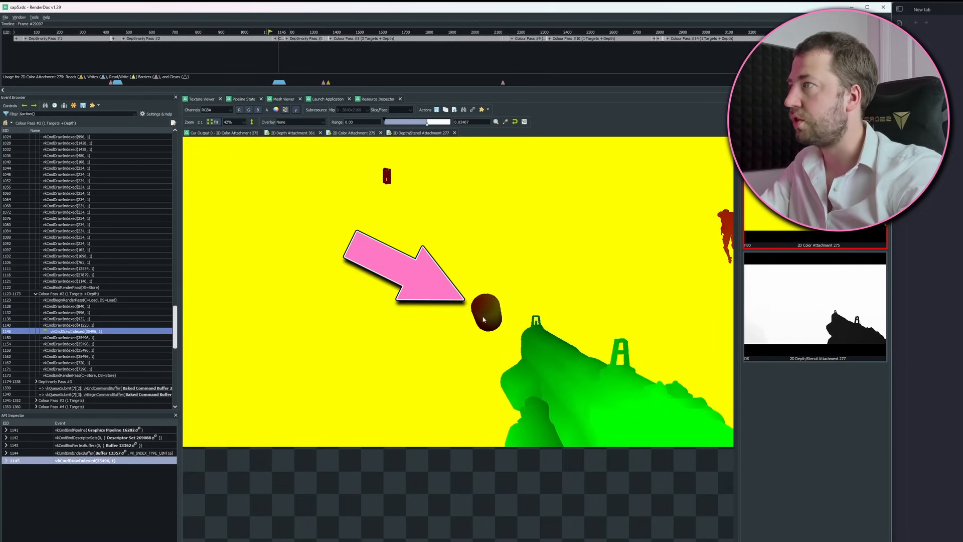
{"action": "left_click", "coordinate": [73, 349]}
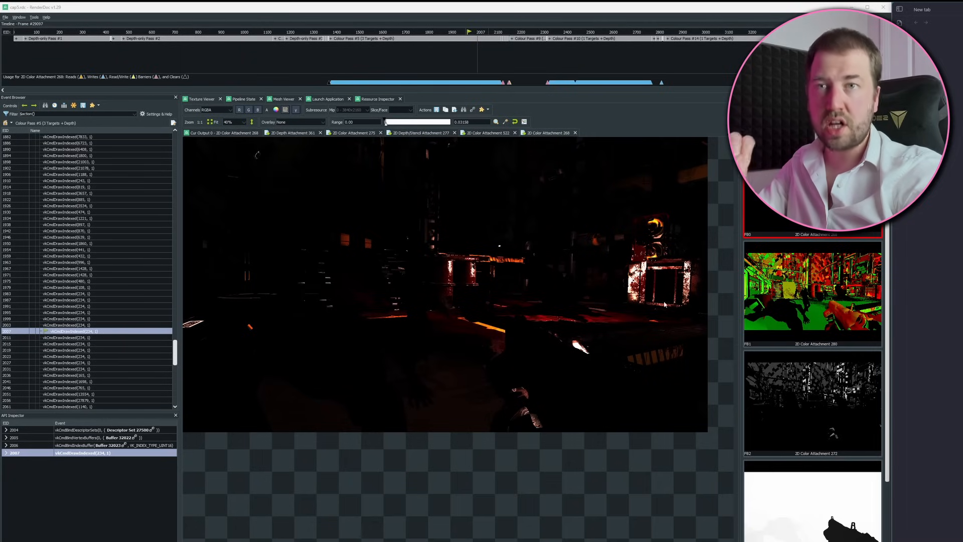
{"action": "mouse_move", "coordinate": [720, 292]}
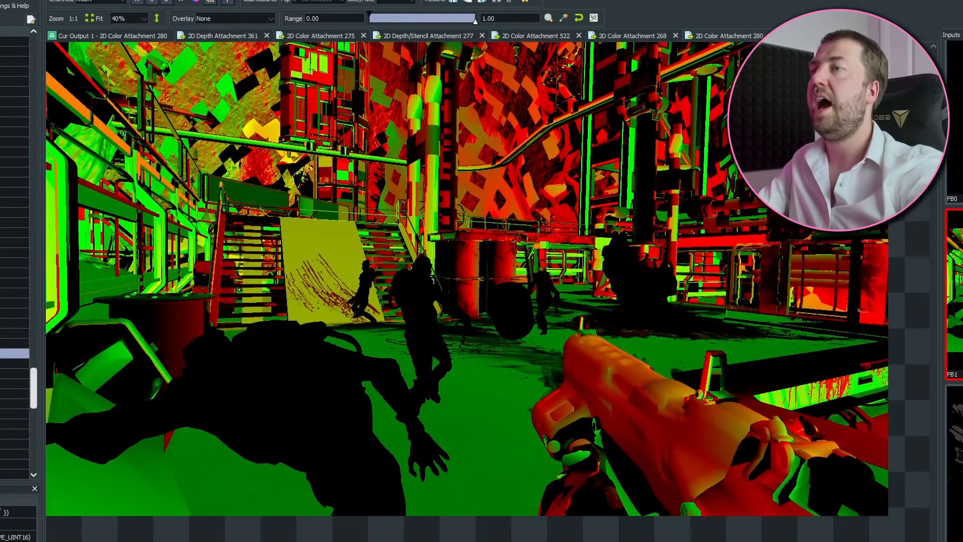
Jump to the last vkCmdDrawIndexed of Colour Pass #3, showing the lit scene with demons on Color Attachment 280
{"action": "left_click", "coordinate": [92, 35]}
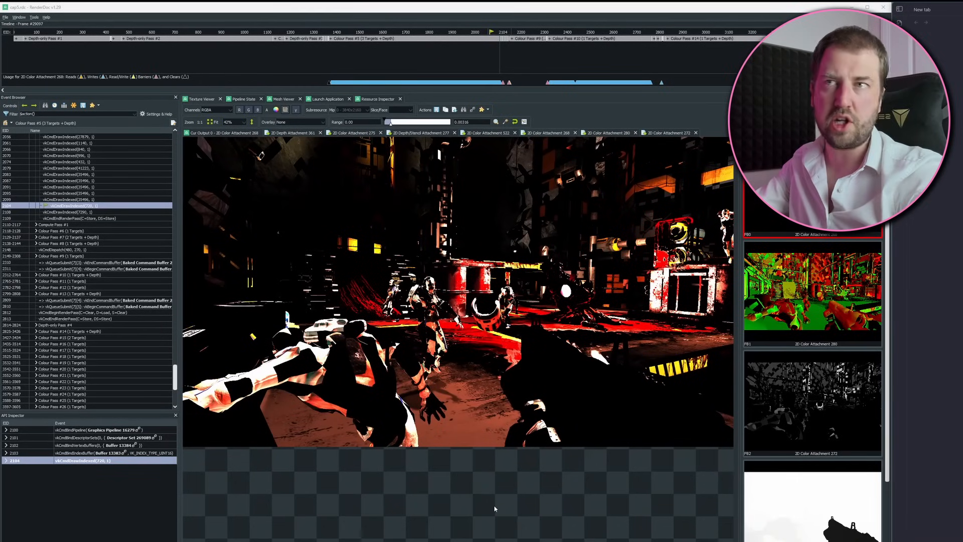
{"action": "mouse_move", "coordinate": [491, 492]}
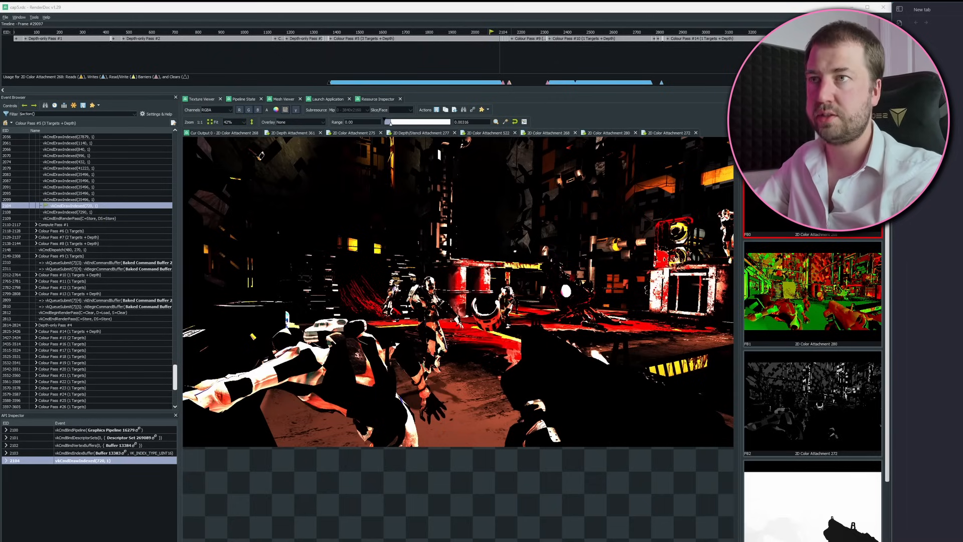
{"action": "scroll", "scroll_direction": "down", "scroll_amount": 3}
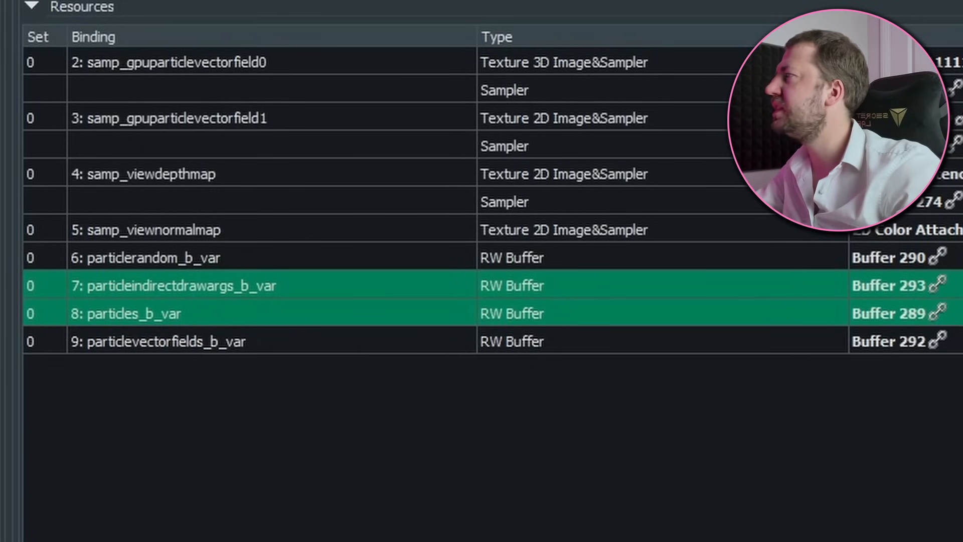
{"action": "mouse_move", "coordinate": [216, 389]}
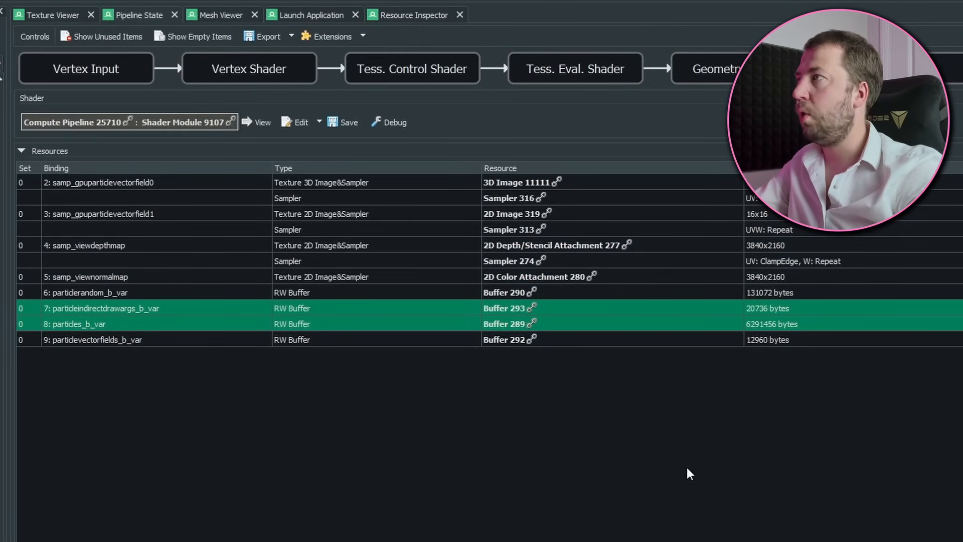
{"action": "mouse_move", "coordinate": [560, 244]}
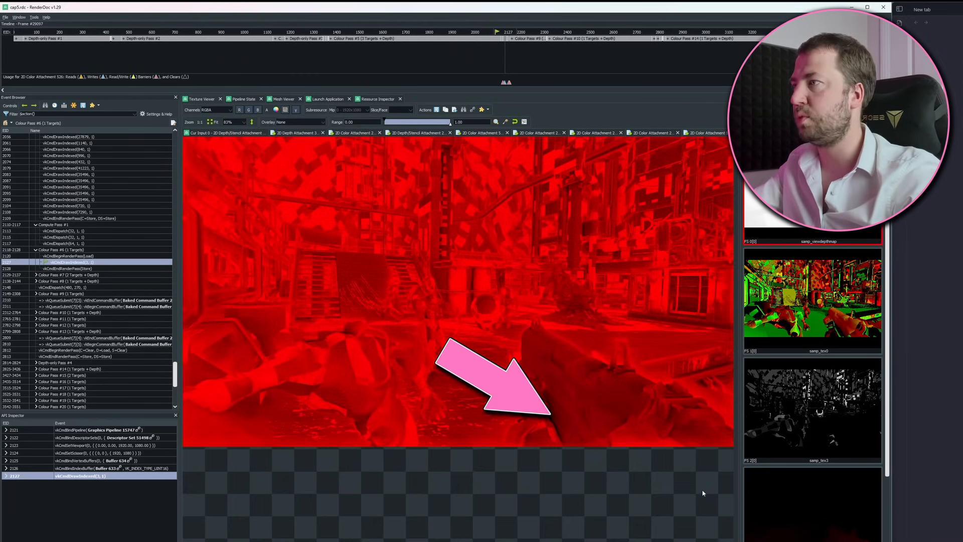
{"action": "mouse_move", "coordinate": [555, 421]}
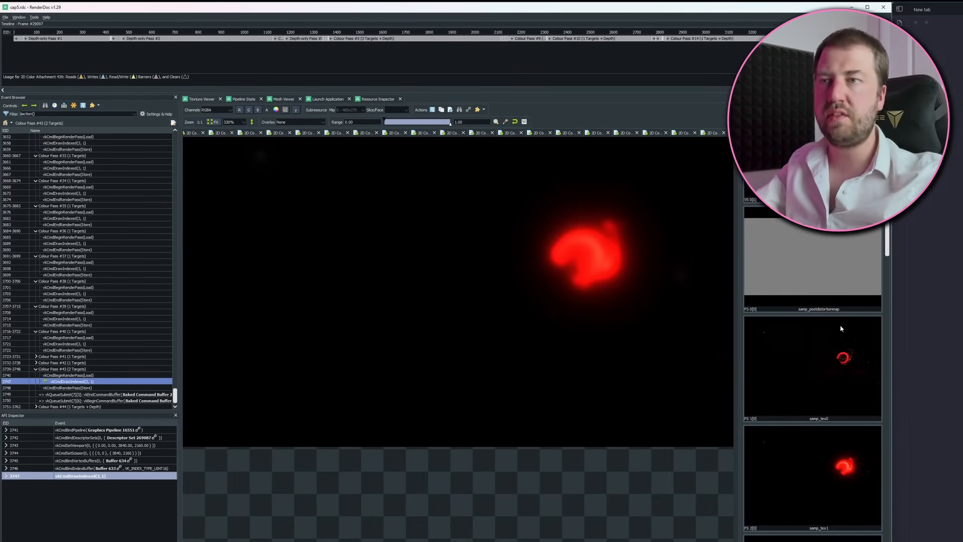
{"action": "mouse_move", "coordinate": [837, 332]}
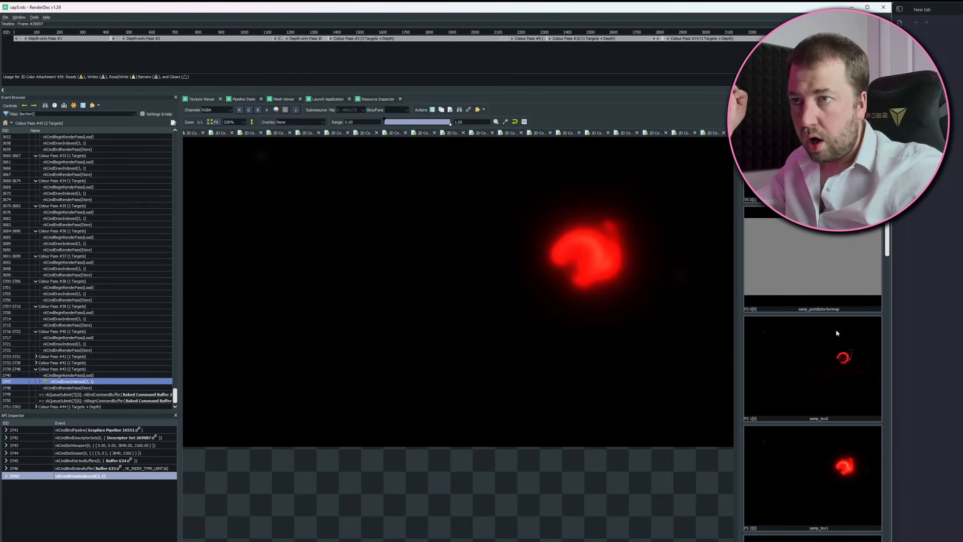
{"action": "scroll", "scroll_direction": "down", "scroll_amount": 3}
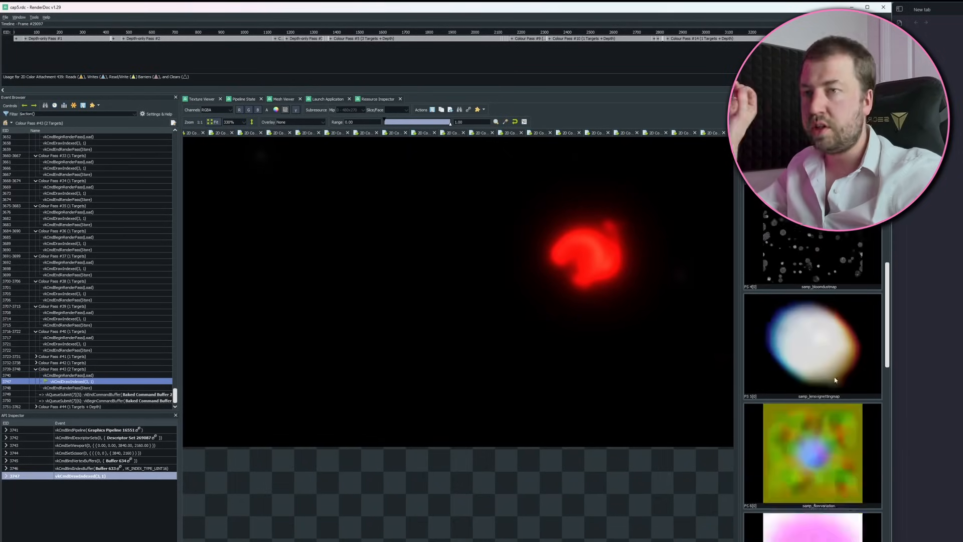
{"action": "scroll", "scroll_direction": "down", "scroll_amount": 3}
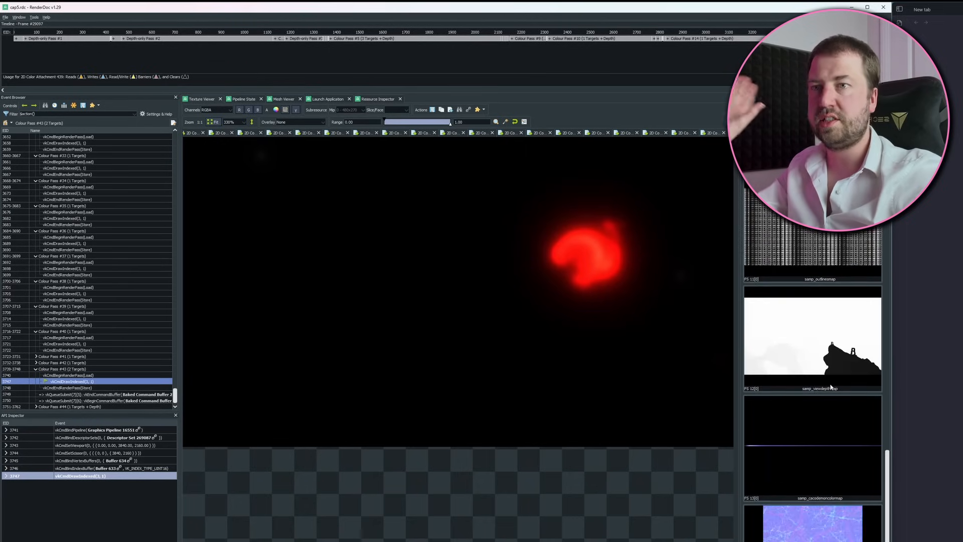
{"action": "left_click", "coordinate": [105, 399]}
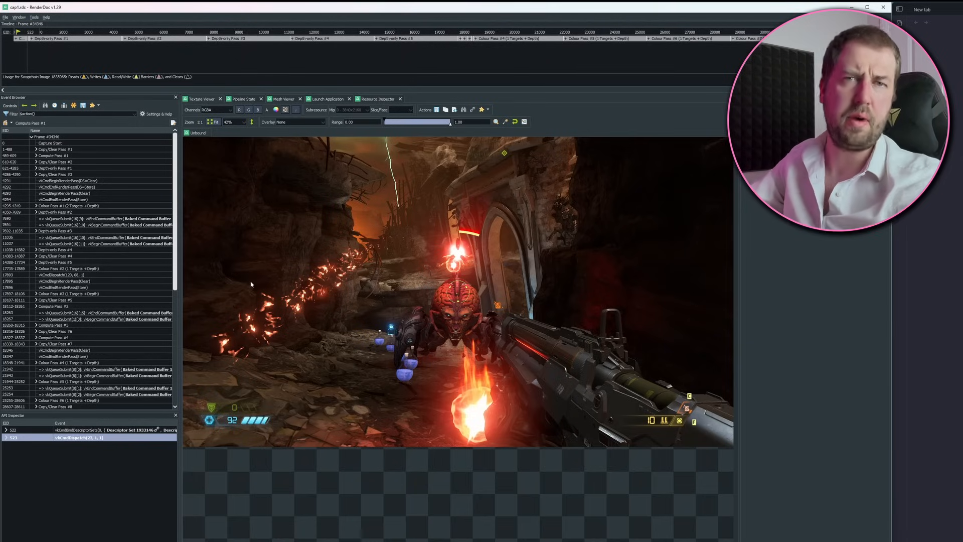
{"action": "mouse_move", "coordinate": [960, 386]}
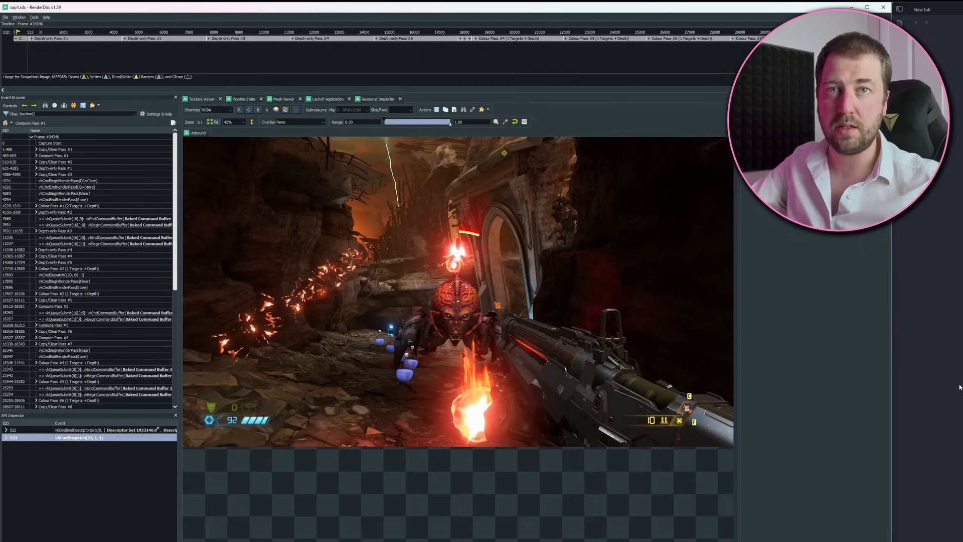
Select a draw call in Colour Pass #1 of the Doom Eternal frame and view its depth/stencil attachment
{"action": "left_click", "coordinate": [80, 275]}
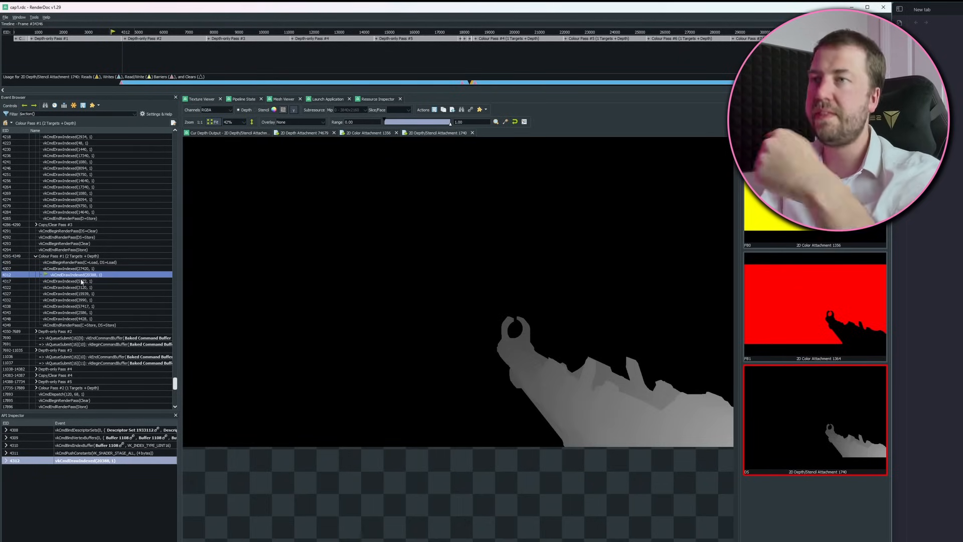
{"action": "left_click", "coordinate": [74, 286]}
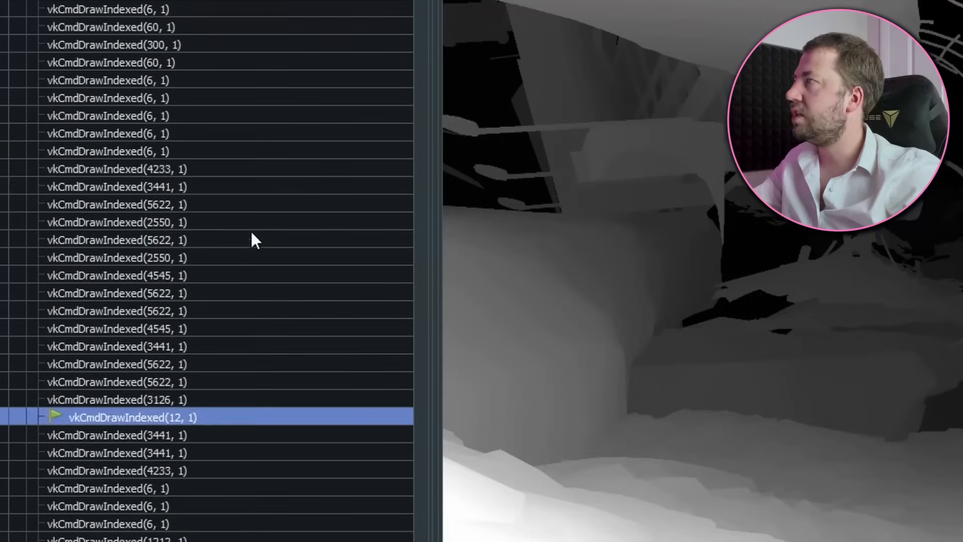
{"action": "left_click", "coordinate": [122, 169]}
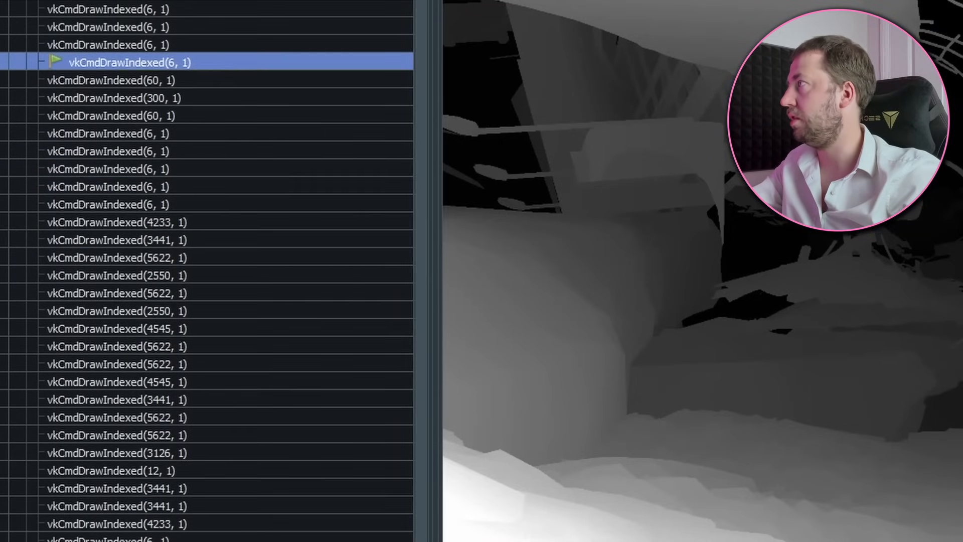
{"action": "scroll", "scroll_direction": "down", "scroll_amount": 3}
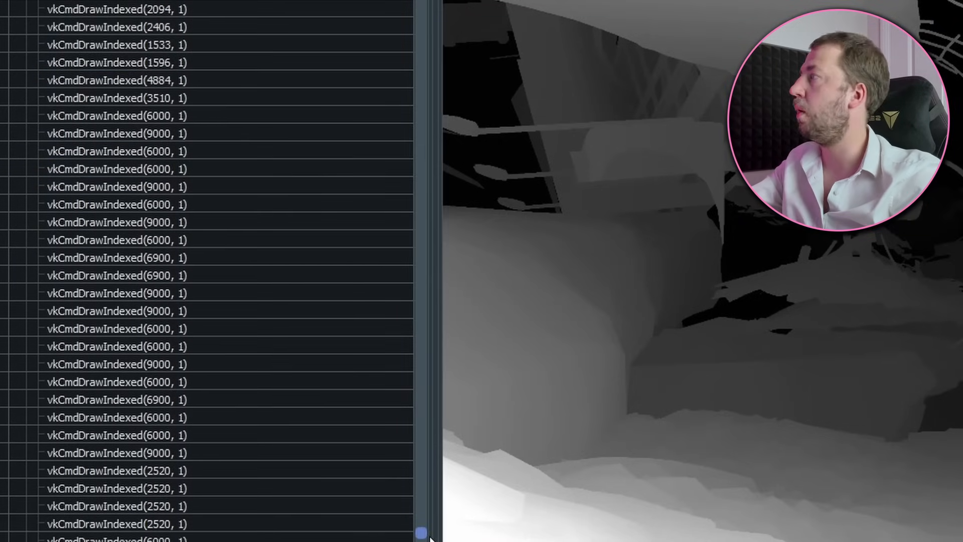
{"action": "scroll", "scroll_direction": "up", "scroll_amount": 3}
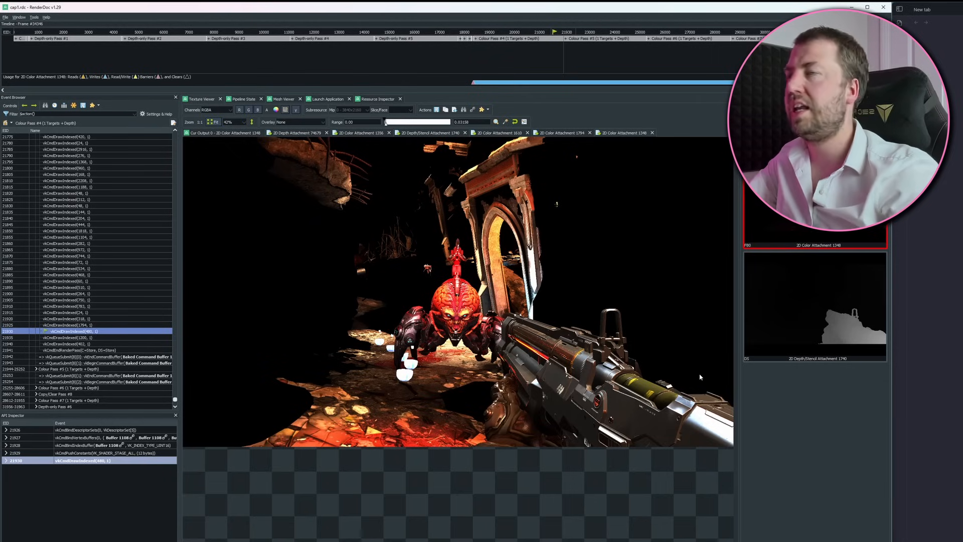
{"action": "mouse_move", "coordinate": [654, 358]}
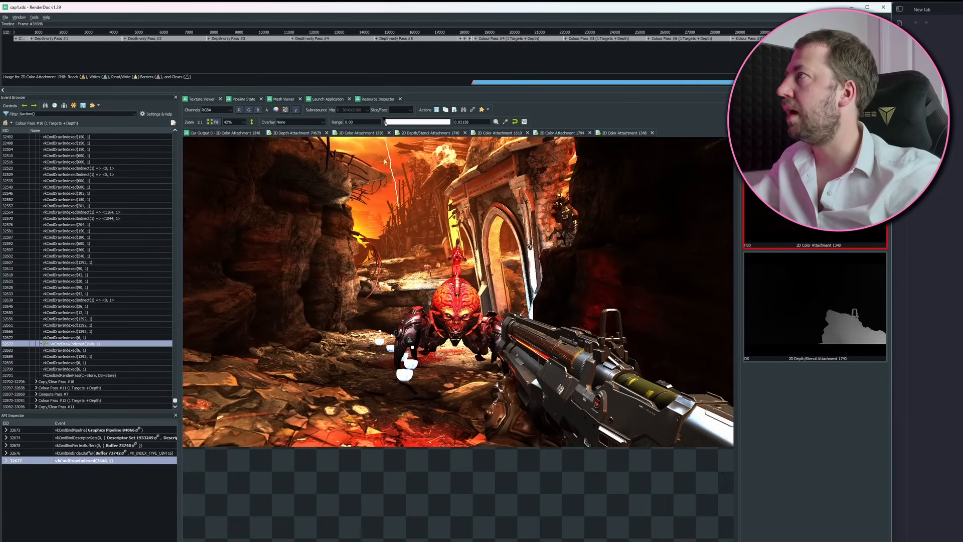
Inspect the lit cave-scene draw's VS input/output and wireframe preview in the Mesh Viewer
{"action": "left_click", "coordinate": [282, 99]}
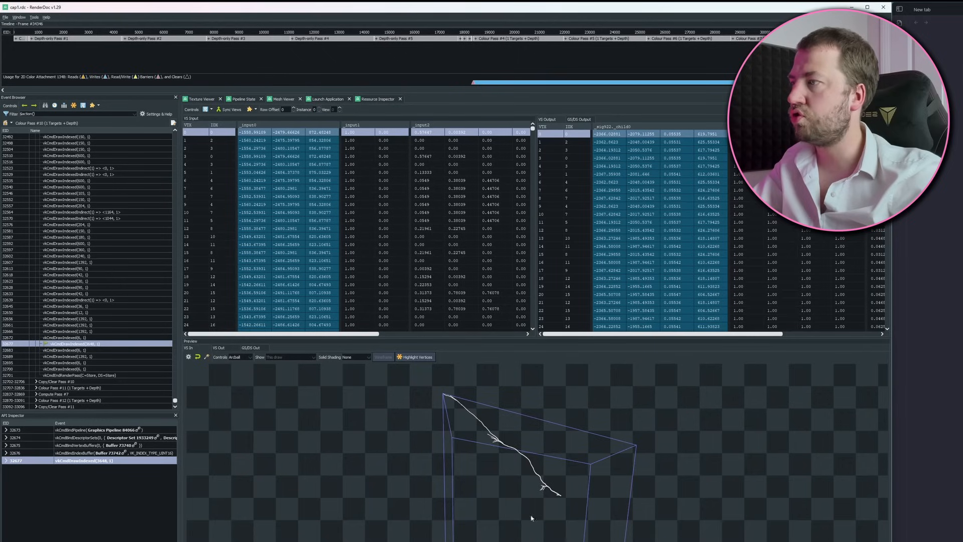